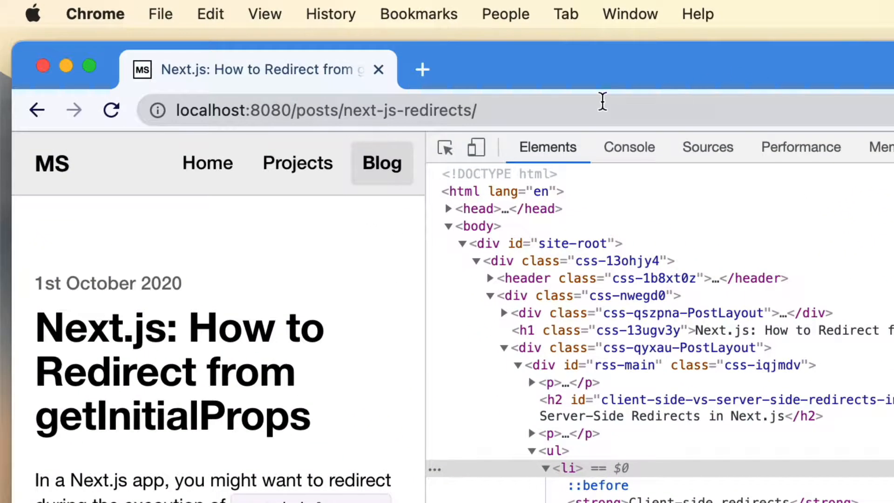
{"action": "right_click", "coordinate": [326, 110]}
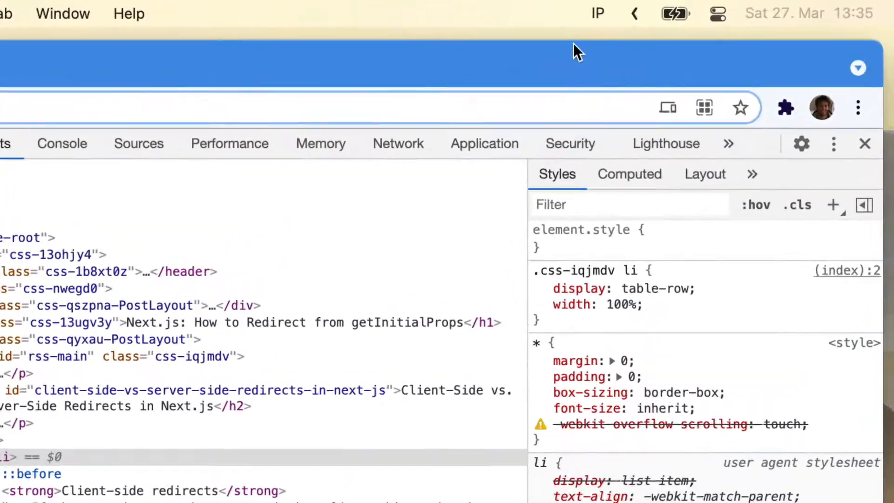
{"action": "left_click", "coordinate": [598, 13]}
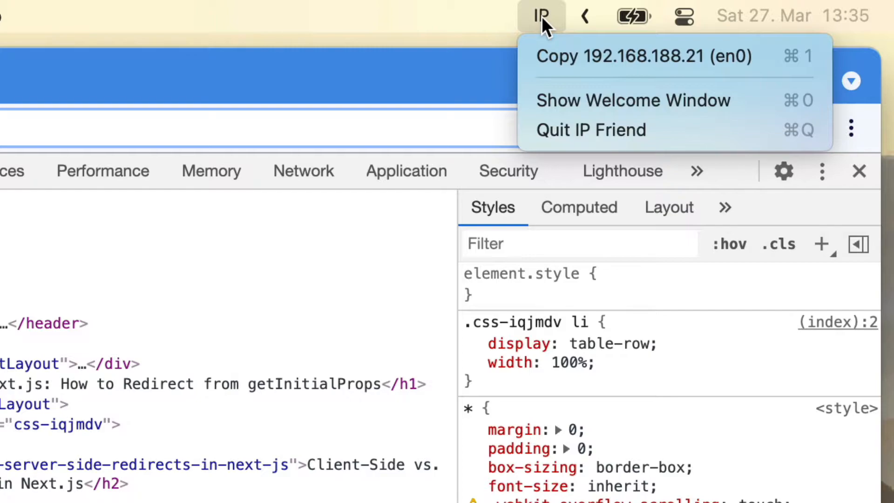
{"action": "key", "text": "alt"}
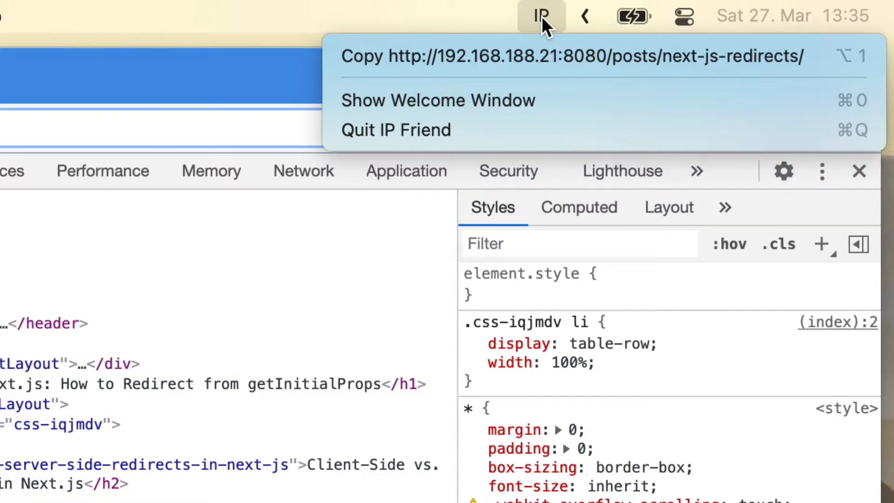
{"action": "mouse_move", "coordinate": [548, 56]}
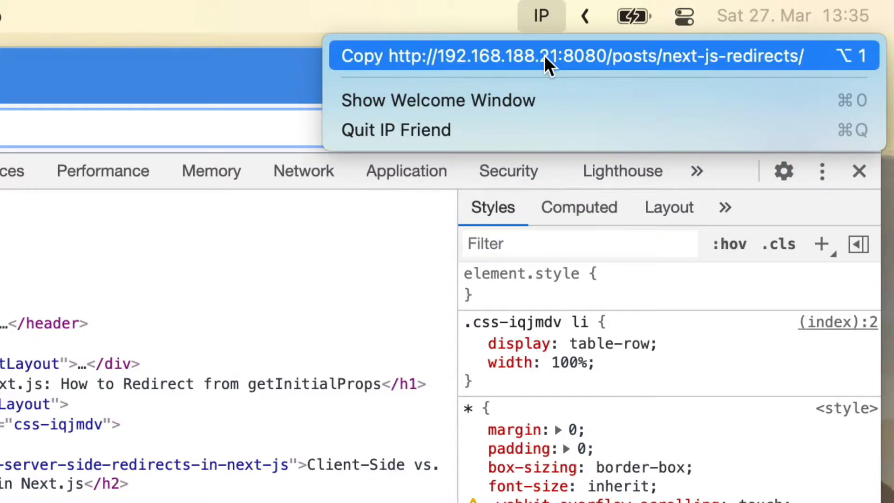